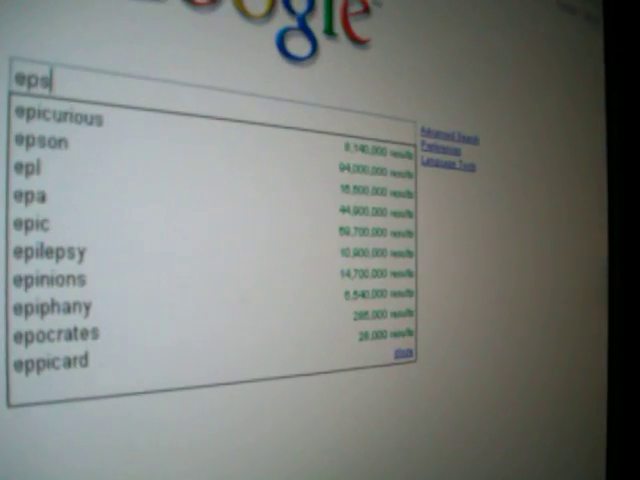
Search Google for "epsxe plugins"
type("plugins")
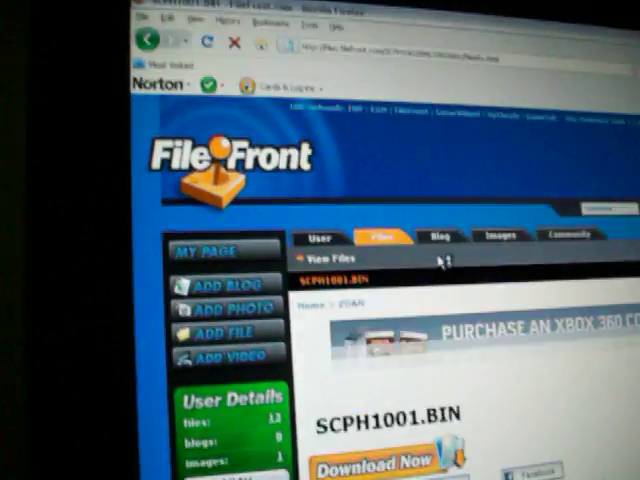
Download SCPH1001.BIN from FileFront and save it to disk via Firefox's Save File
scroll("down", 3)
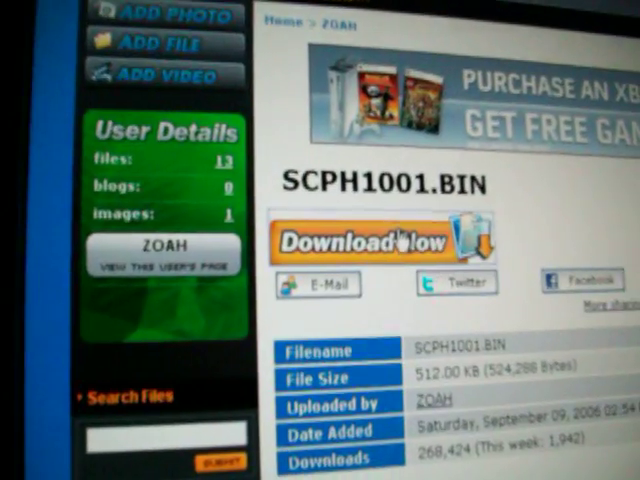
left_click(380, 240)
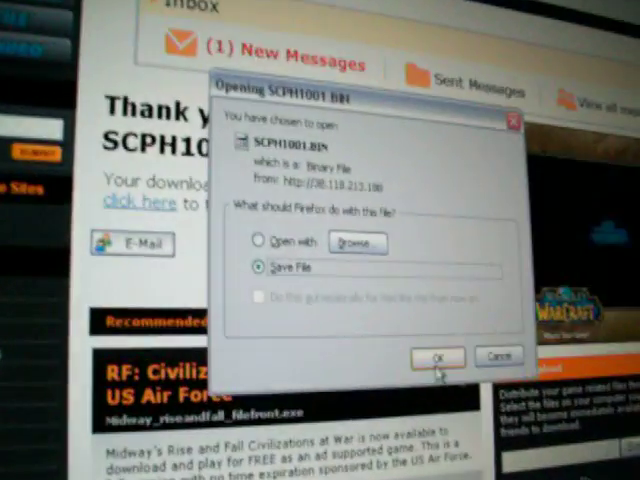
left_click(437, 356)
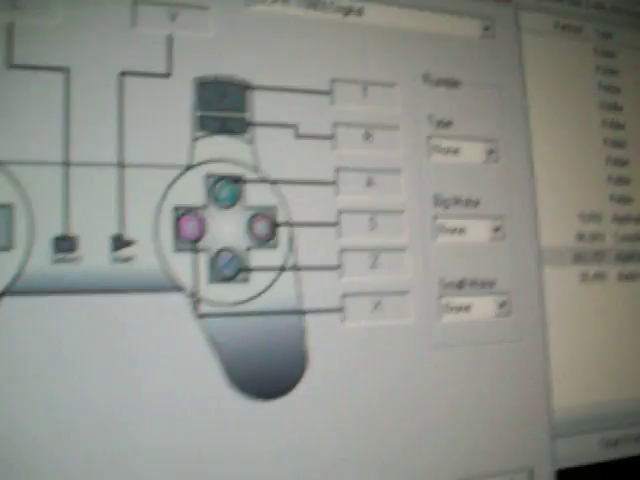
Continue past the pad configuration in the ePSXe configuration wizard
left_click(148, 374)
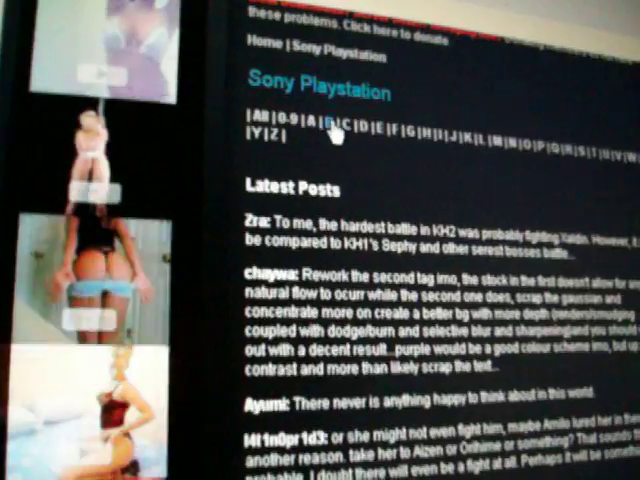
Scroll through the ROM site's Sony Playstation A–Z game index
scroll("down", 3)
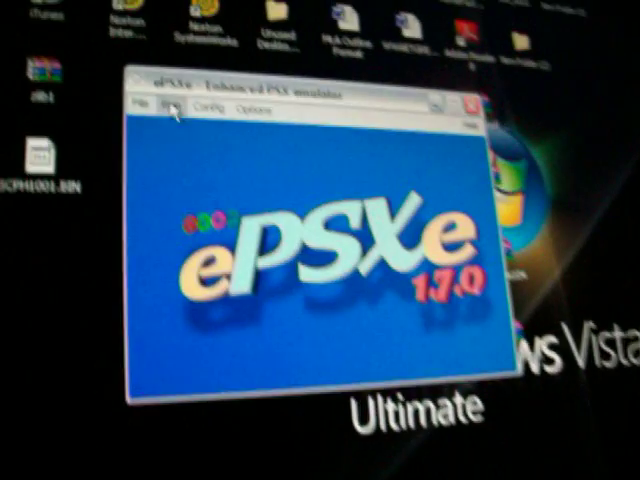
Open ePSXe's Run menu to show Run CDROM, reset and save/load state options
left_click(192, 72)
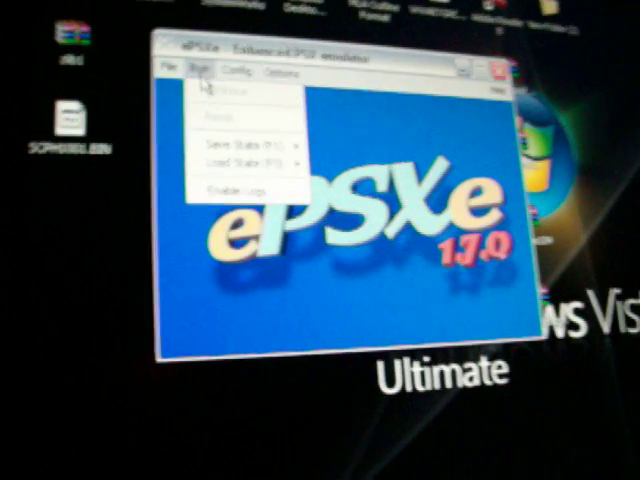